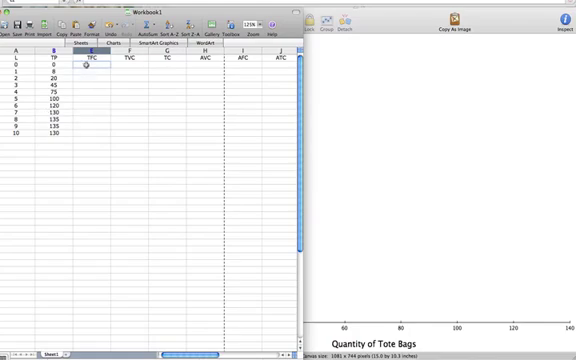
Enter 100 as the first total fixed cost value in the TFC column
{"action": "type", "text": "100"}
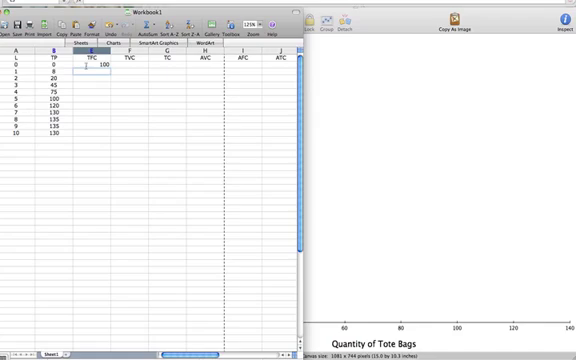
{"action": "mouse_move", "coordinate": [120, 155]}
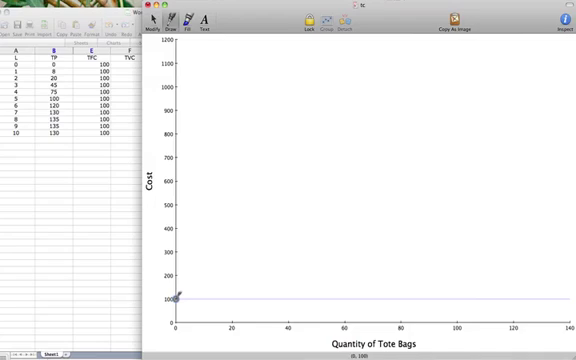
{"action": "mouse_move", "coordinate": [228, 293]}
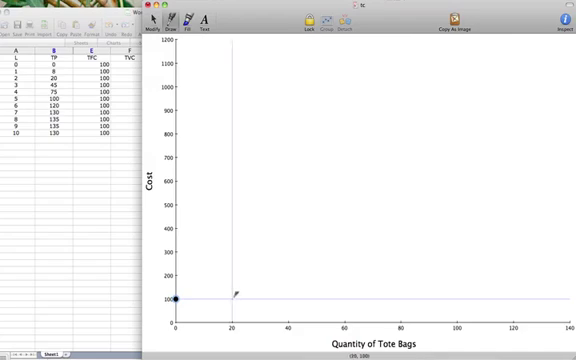
Place a fixed-cost point at quantity 20, cost 100 on the graph
{"action": "left_click", "coordinate": [236, 299]}
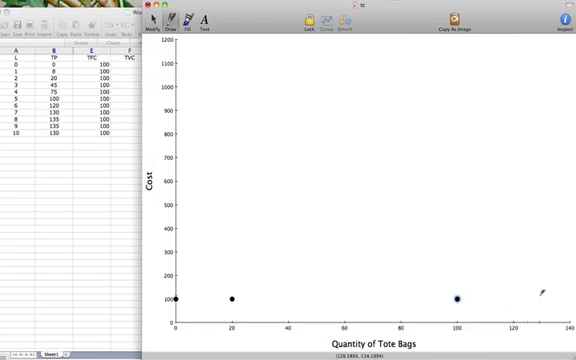
{"action": "mouse_move", "coordinate": [537, 291]}
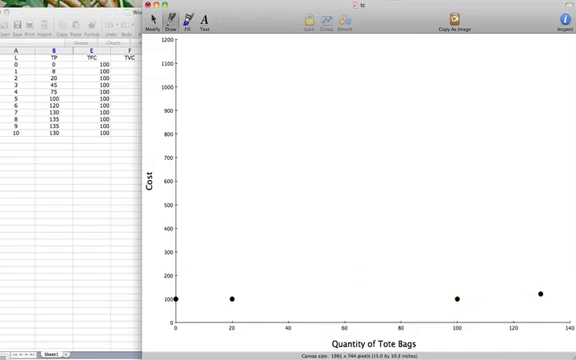
Drag the last fixed-cost point down so it sits at cost 100
{"action": "left_click_drag", "start_coordinate": [180, 298], "coordinate": [540, 296]}
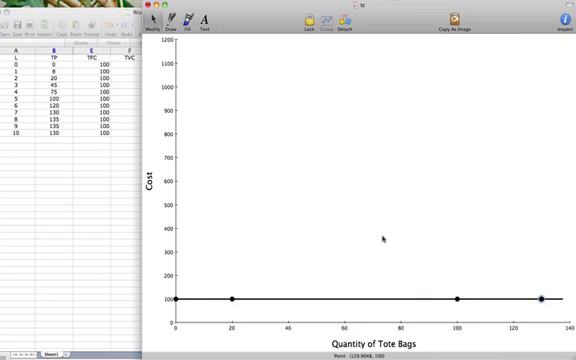
{"action": "mouse_move", "coordinate": [382, 237]}
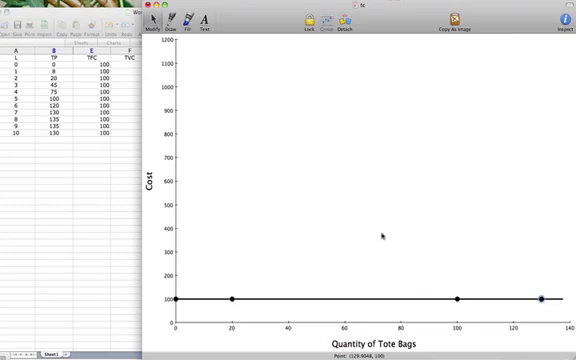